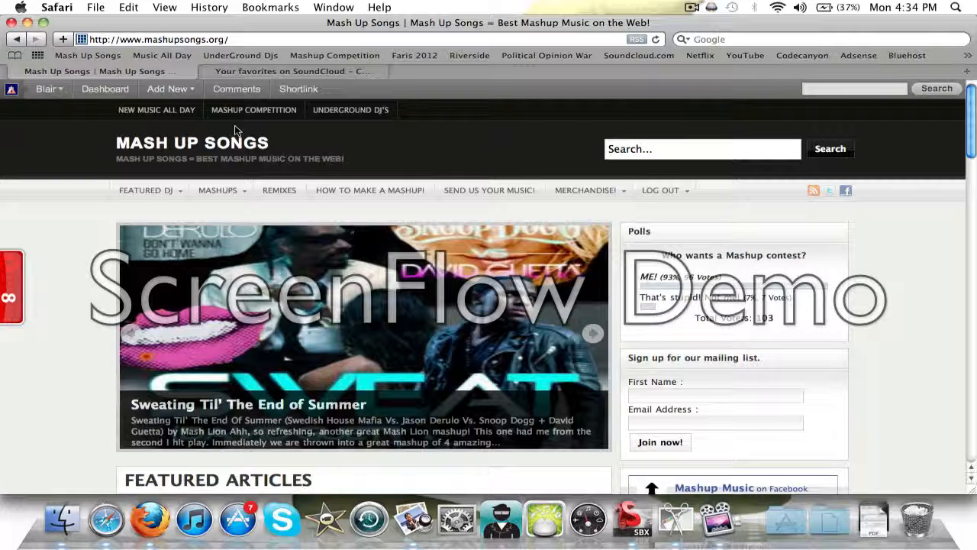
# - Go to the Mash Up Songs wp-admin Dashboard from the admin bar
pyautogui.click(593, 333)
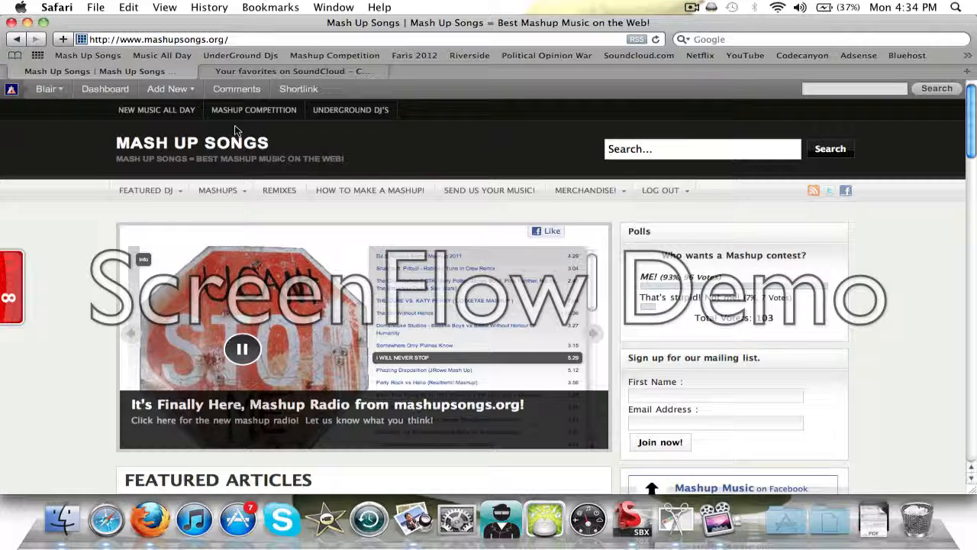
pyautogui.click(166, 88)
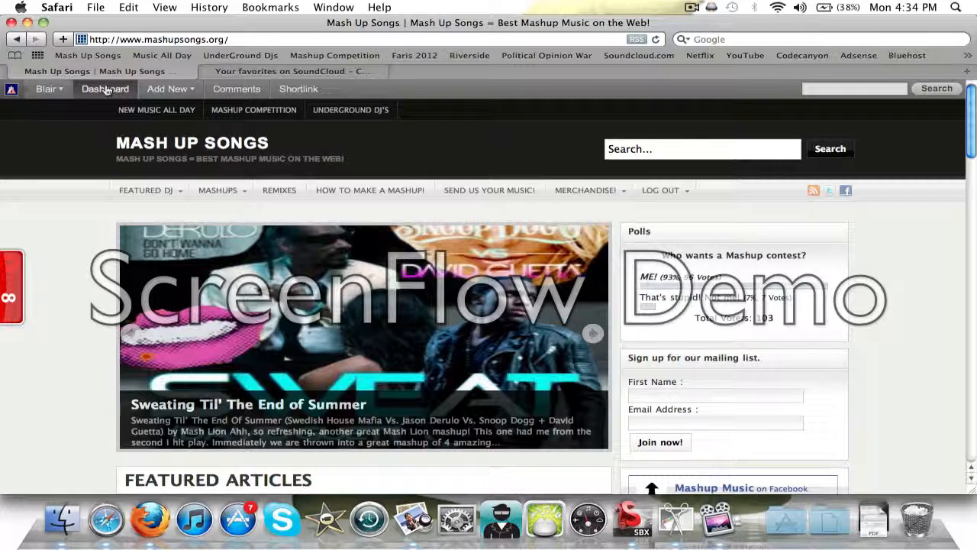
pyautogui.click(593, 333)
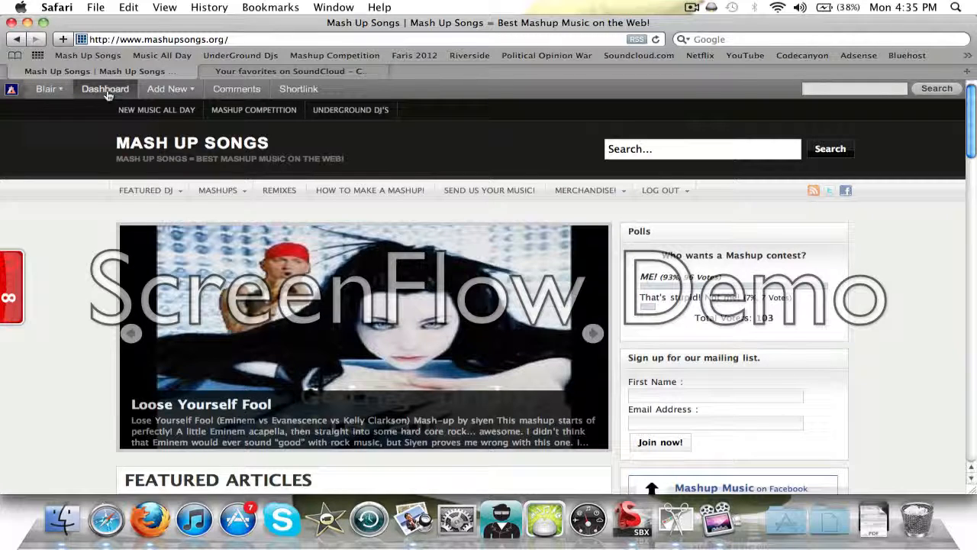
pyautogui.click(105, 89)
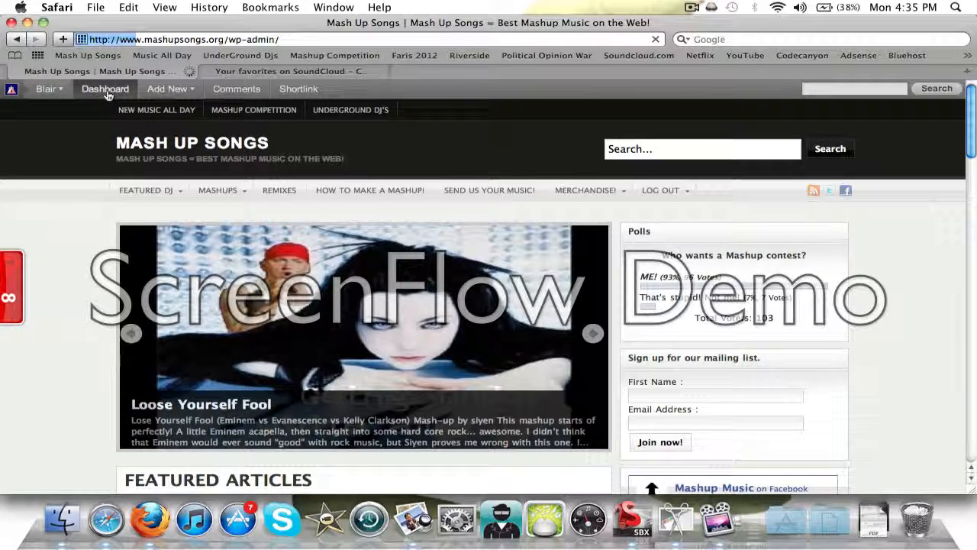
pyautogui.click(105, 88)
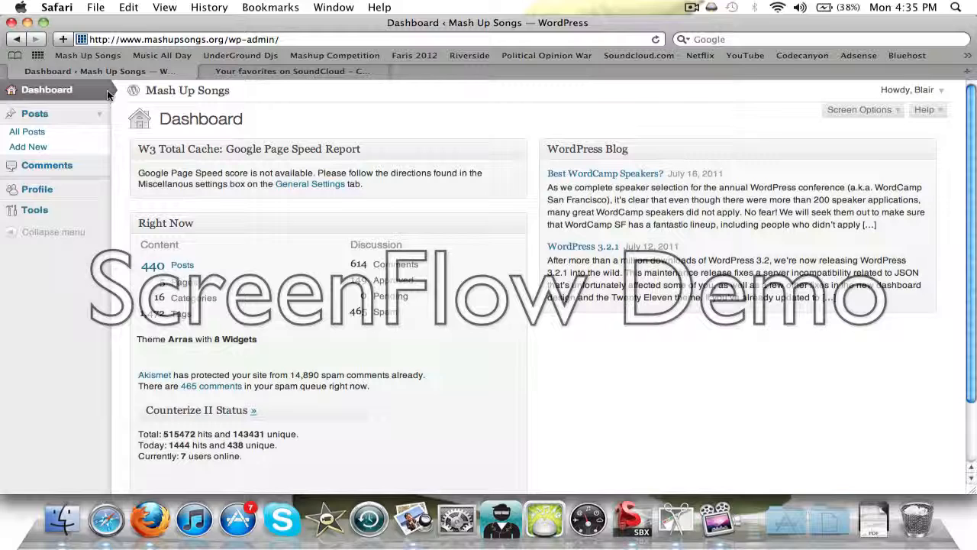
pyautogui.moveTo(588, 131)
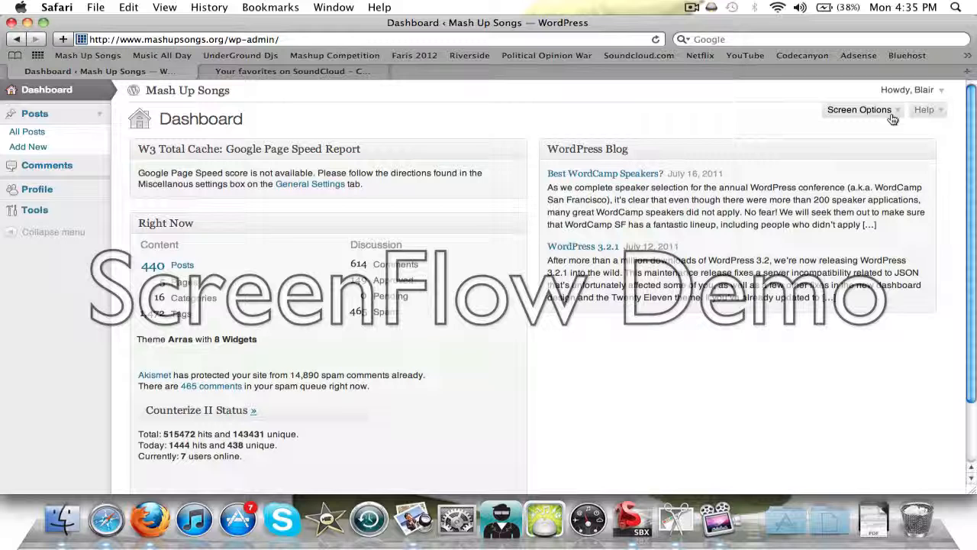
# - In Screen Options, uncheck WordPress Blog and move the W3 Total Cache page speed box below Right Now
pyautogui.click(858, 109)
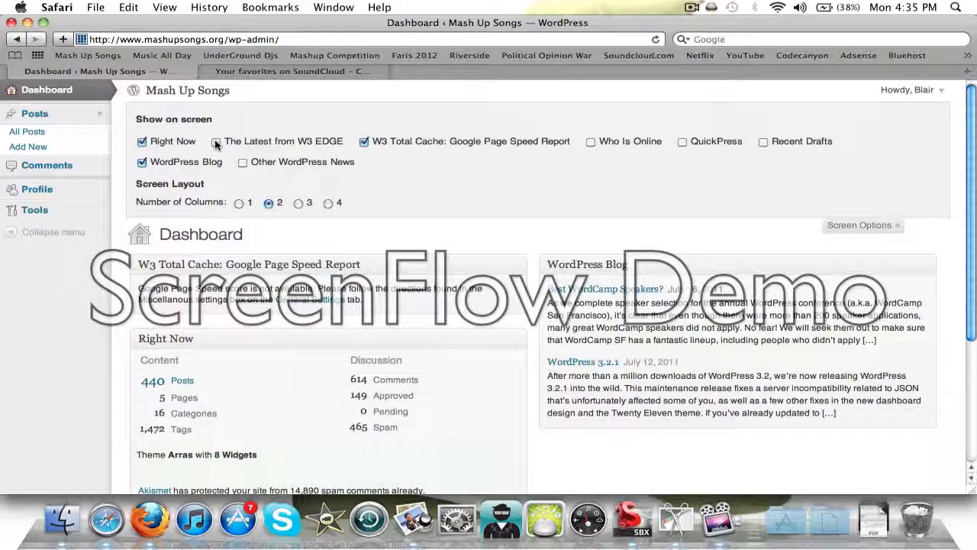
pyautogui.click(216, 141)
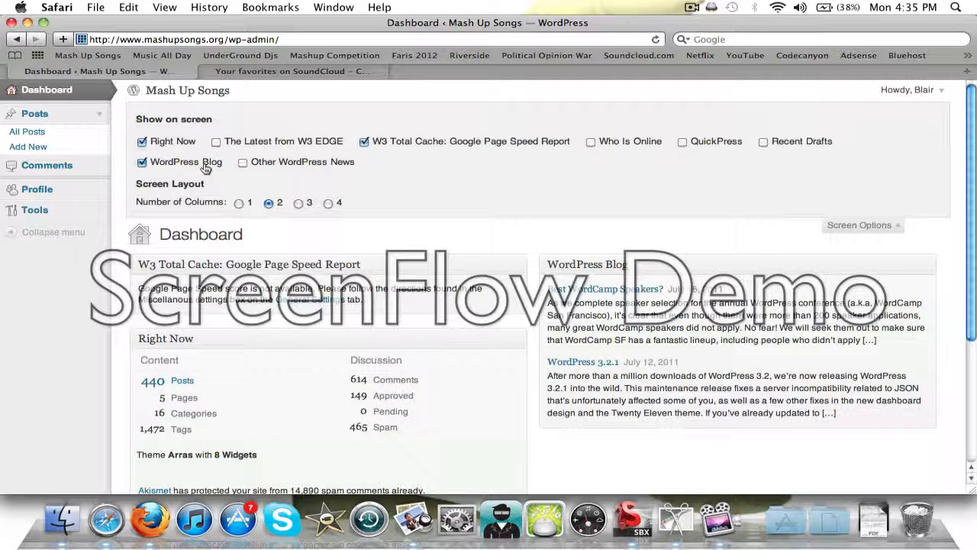
pyautogui.click(141, 161)
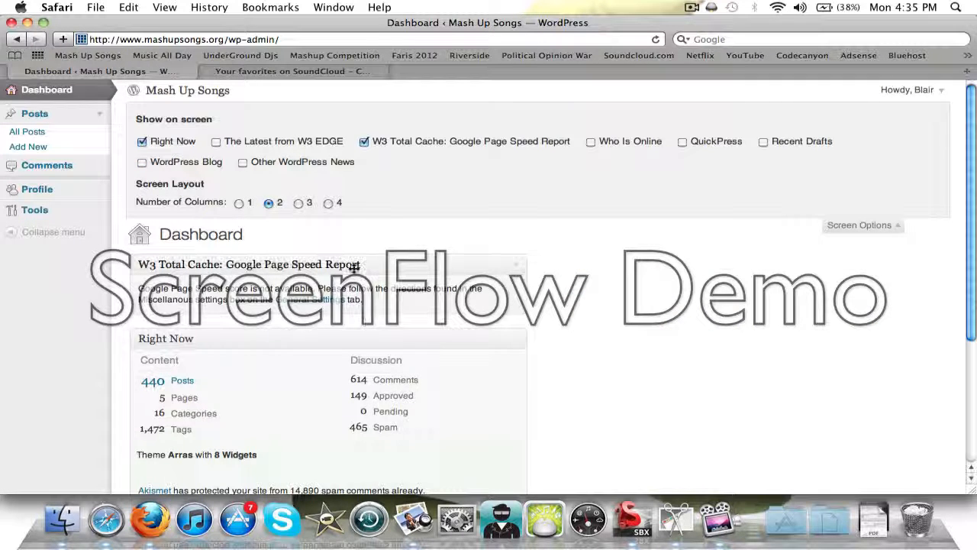
pyautogui.click(516, 264)
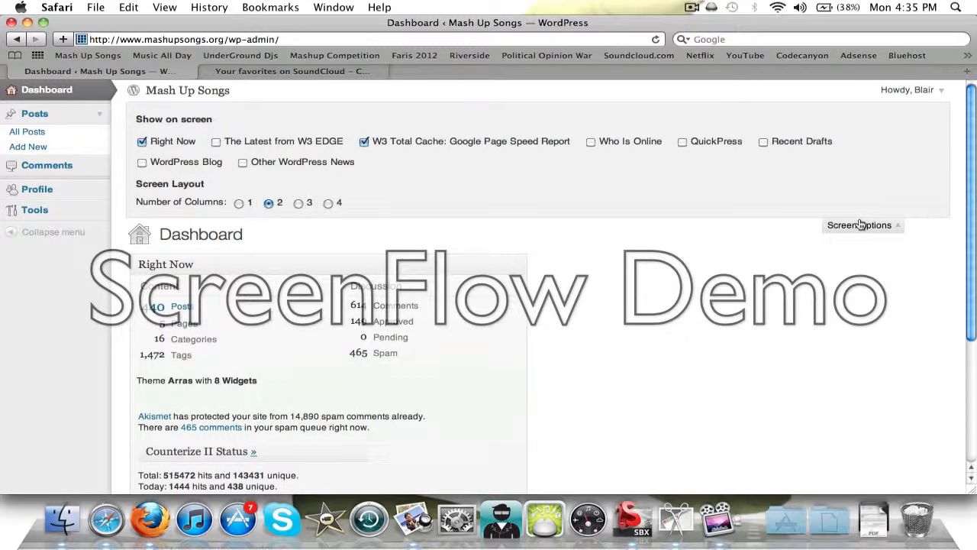
# - Collapse the Screen Options panel, leaving the rearranged dashboard
pyautogui.click(859, 224)
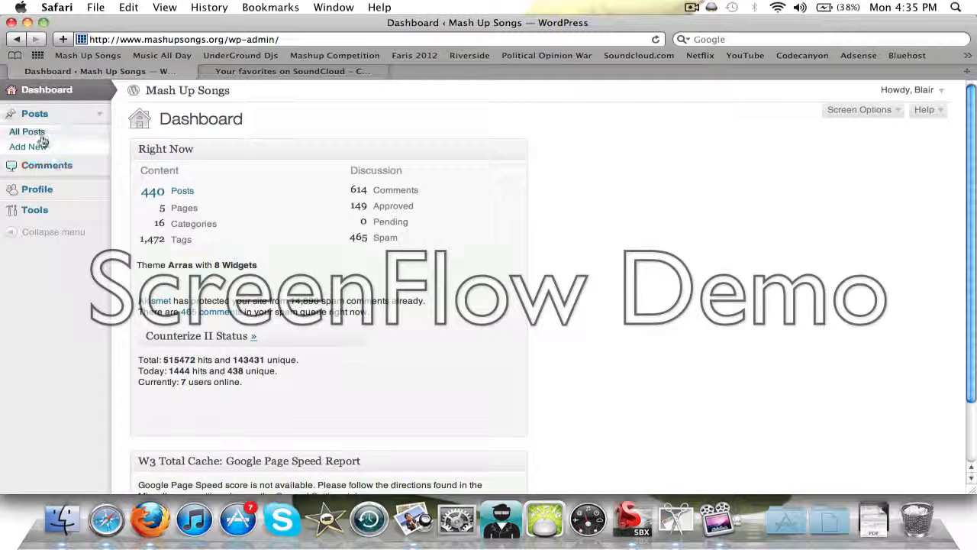
pyautogui.moveTo(70, 209)
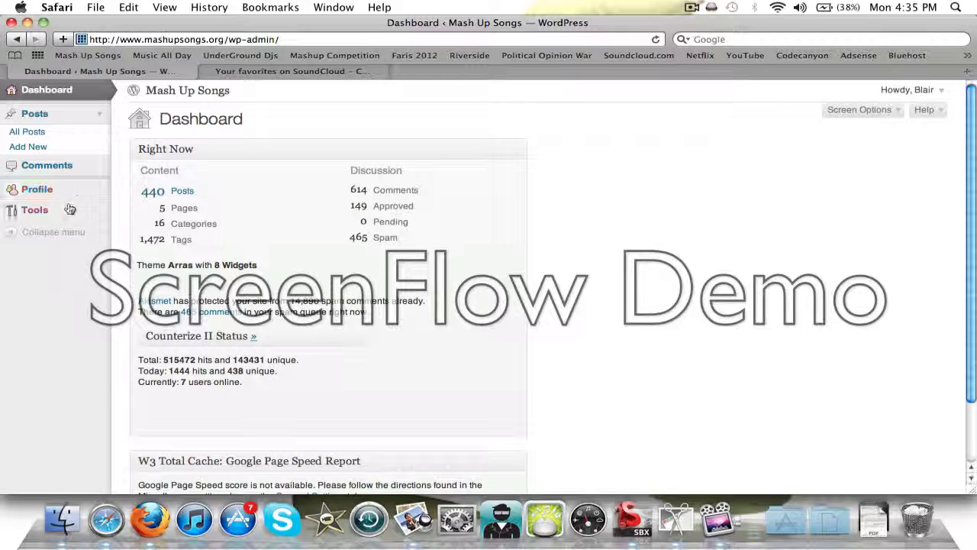
pyautogui.moveTo(60, 197)
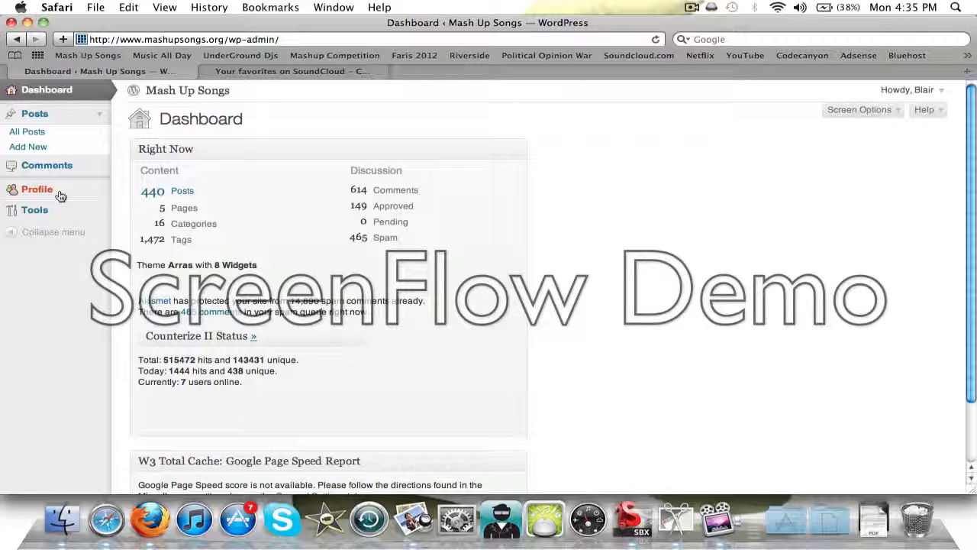
pyautogui.moveTo(27, 131)
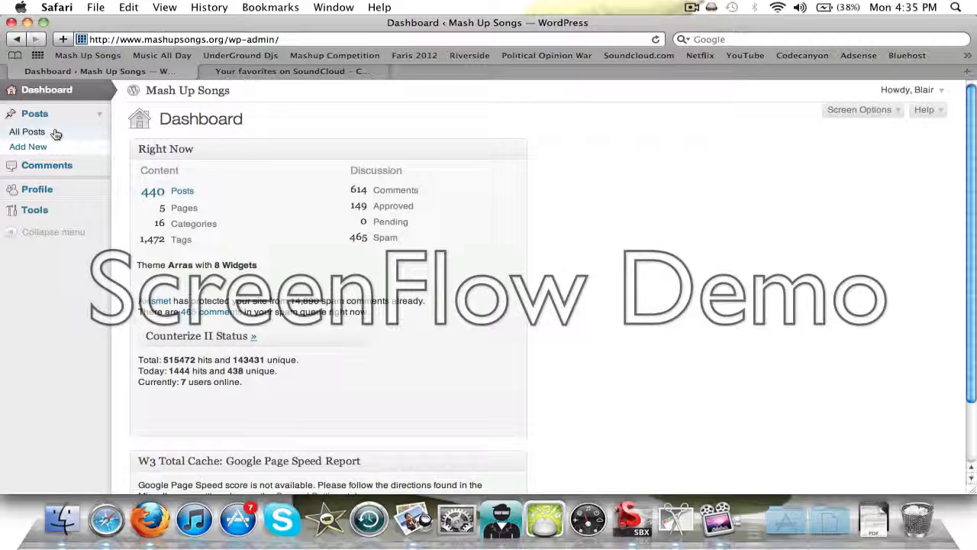
pyautogui.moveTo(54, 146)
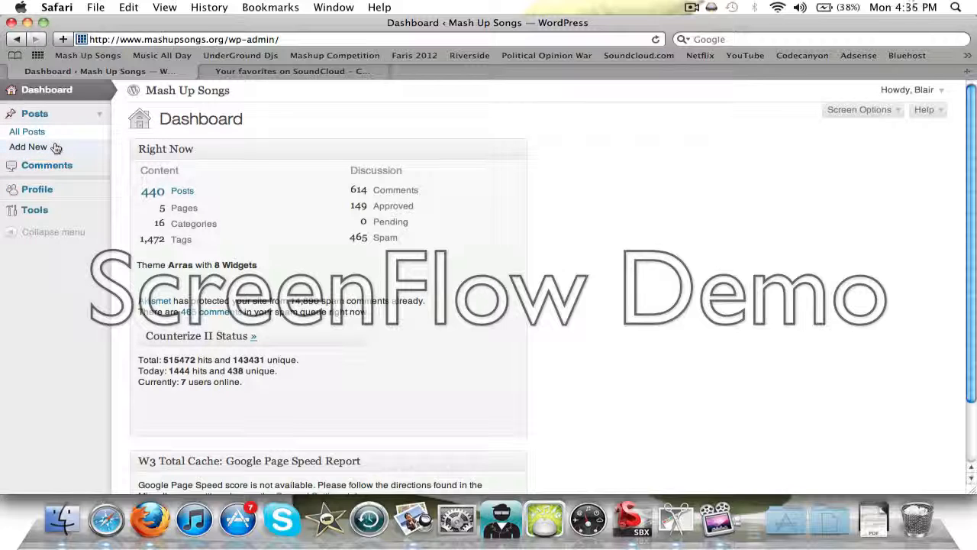
# - Start an empty post via Posts > Add New and look over the blank editor
pyautogui.click(29, 146)
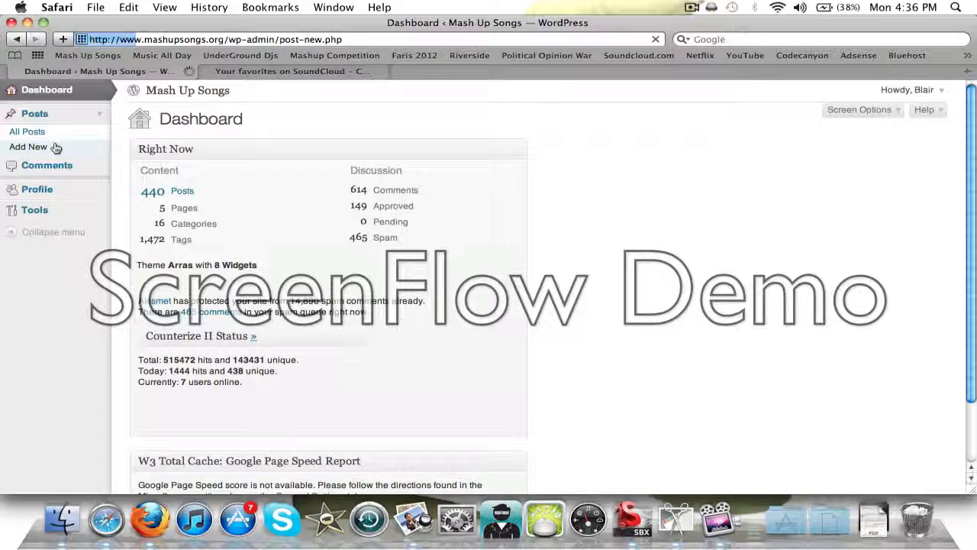
pyautogui.click(28, 146)
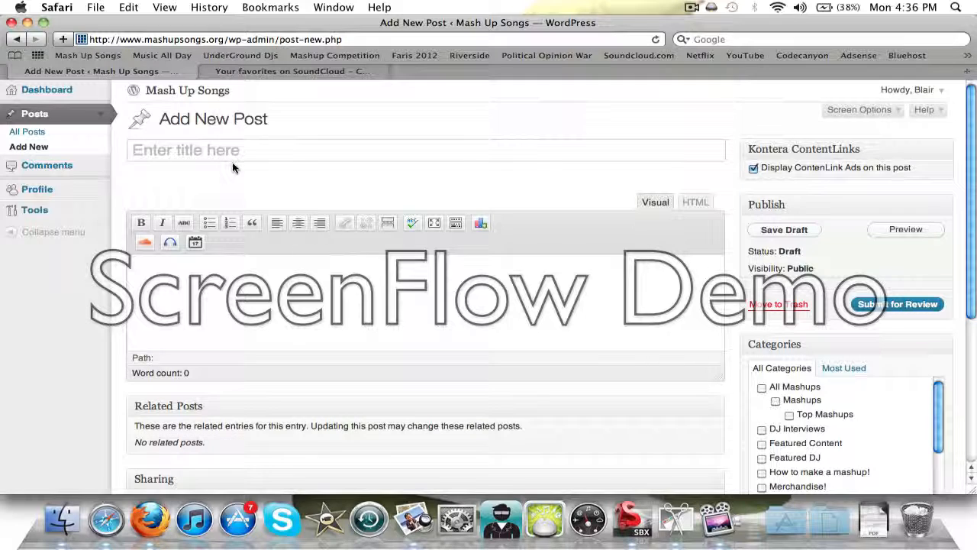
pyautogui.scroll(-3)
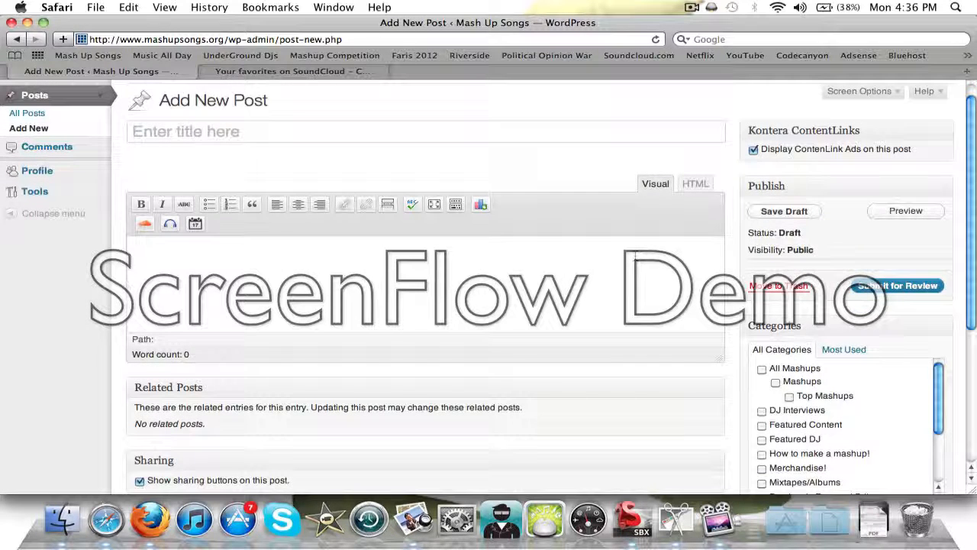
pyautogui.scroll(3)
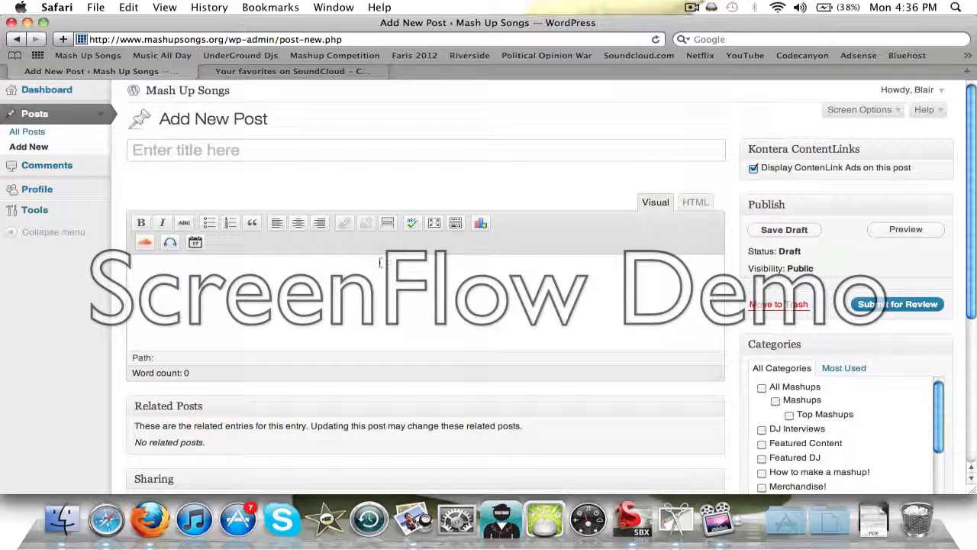
pyautogui.moveTo(836, 263)
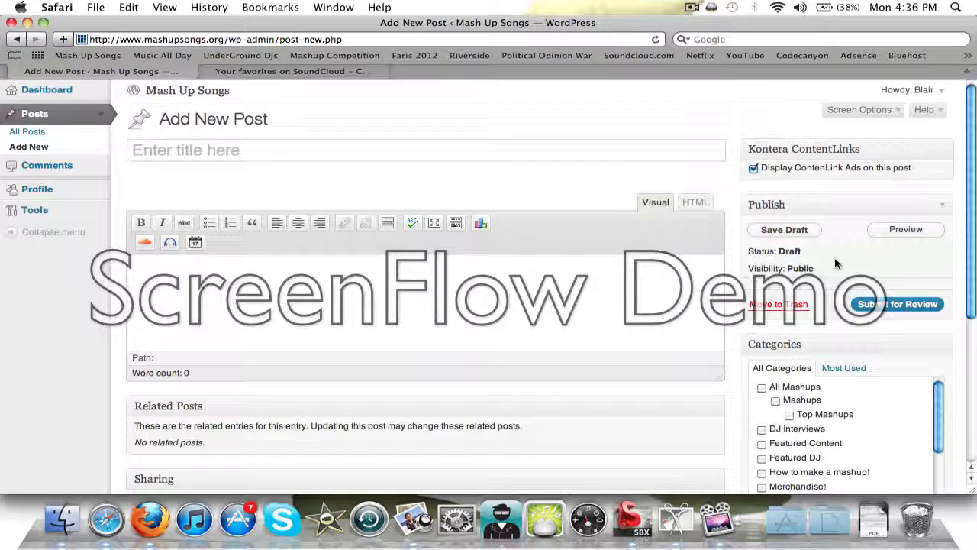
pyautogui.scroll(-3)
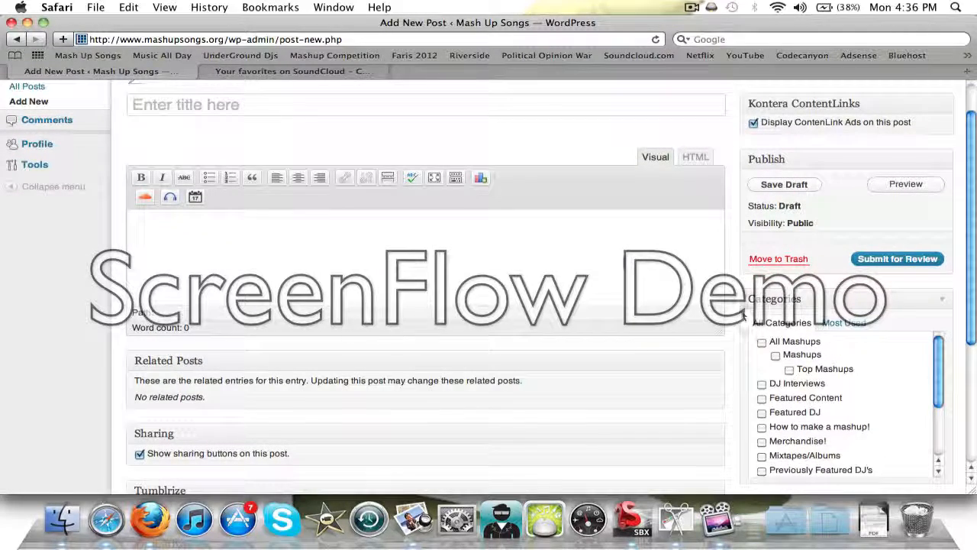
pyautogui.scroll(3)
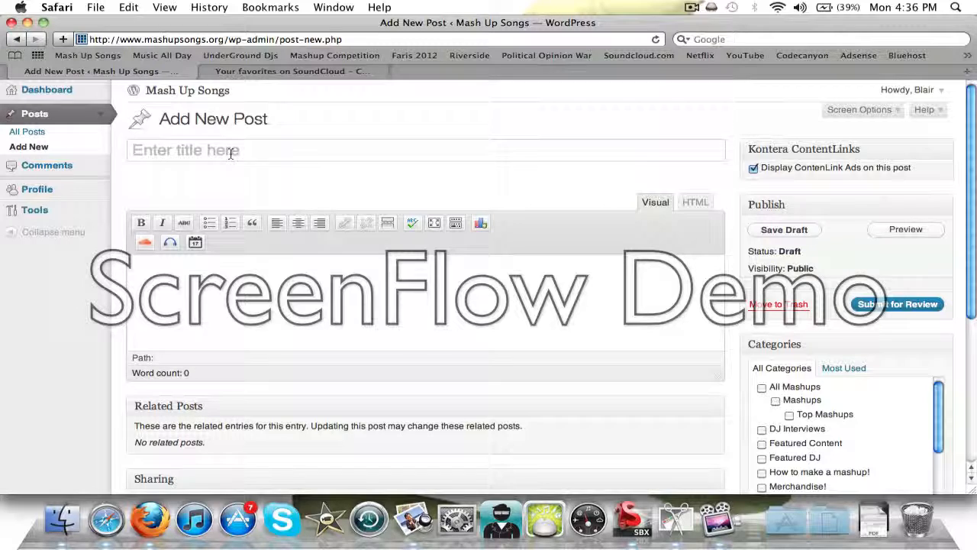
# - Enter "Title" as the post title and move into the body so the draft autosaves
pyautogui.click(229, 149)
pyautogui.write('Title')
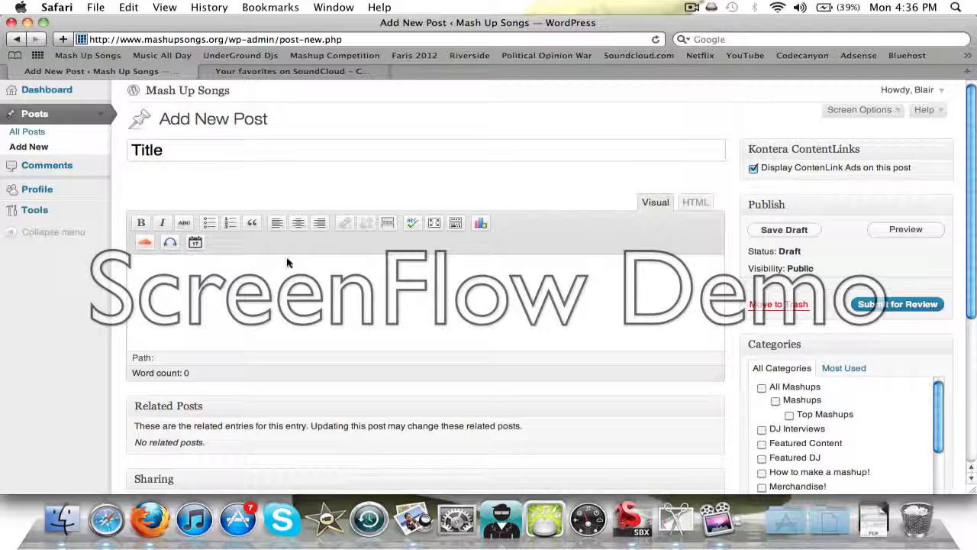
pyautogui.click(784, 229)
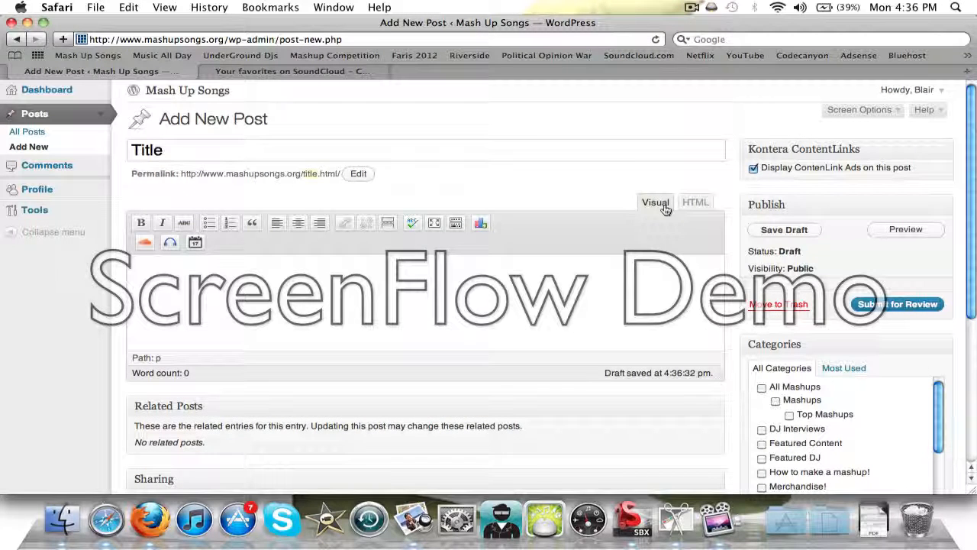
pyautogui.moveTo(695, 206)
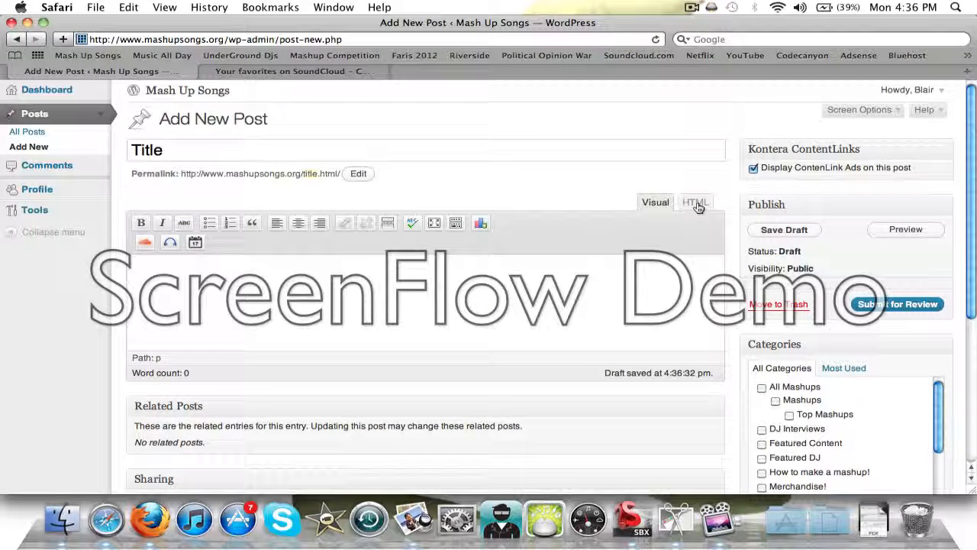
# - Switch the post body editor to HTML mode
pyautogui.click(693, 202)
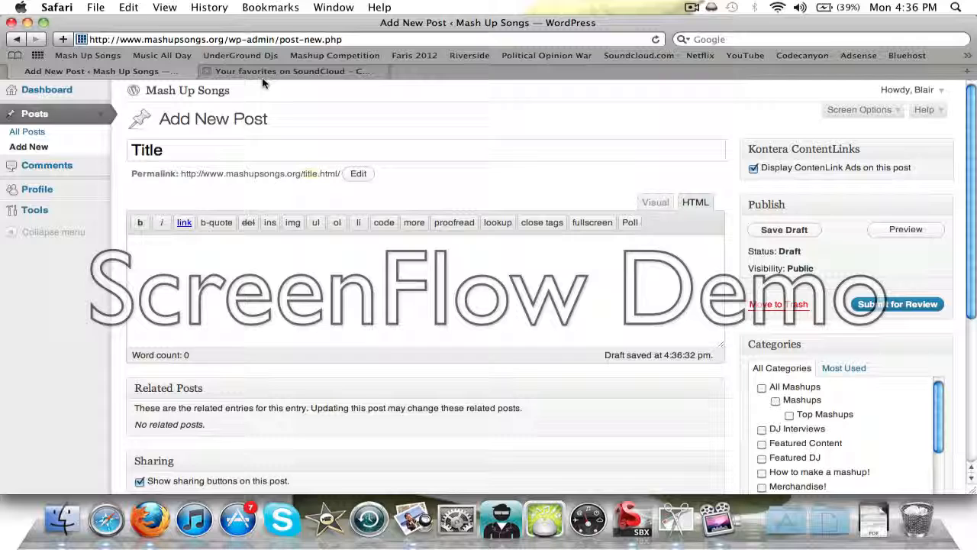
pyautogui.moveTo(290, 71)
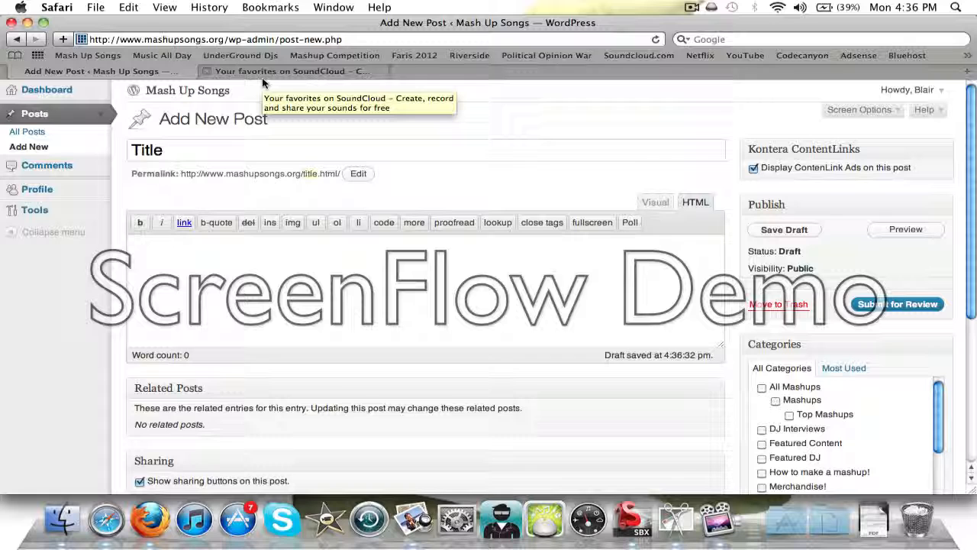
pyautogui.moveTo(279, 71)
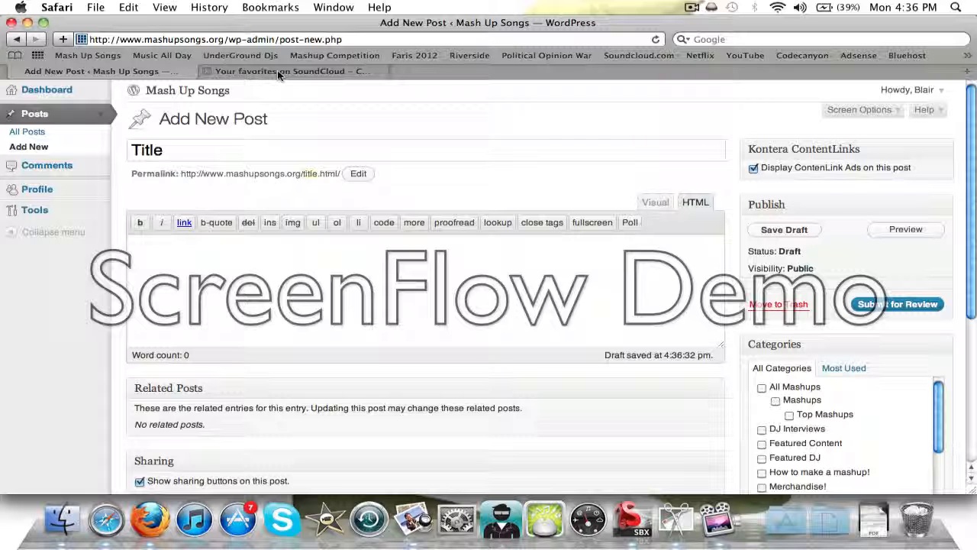
# - Copy the embed code for Livin The Dream (I'm On A Float) from SoundCloud favorites and return
pyautogui.click(290, 71)
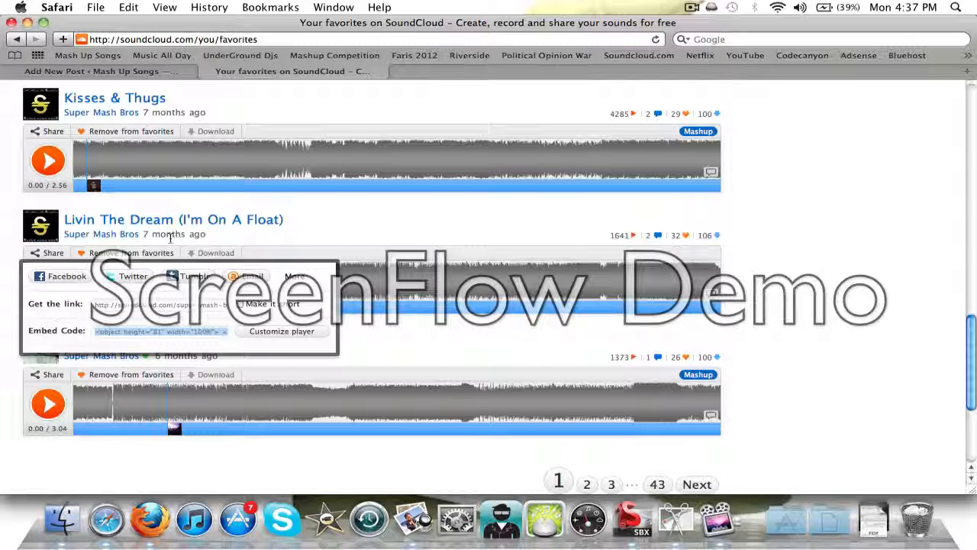
pyautogui.moveTo(153, 229)
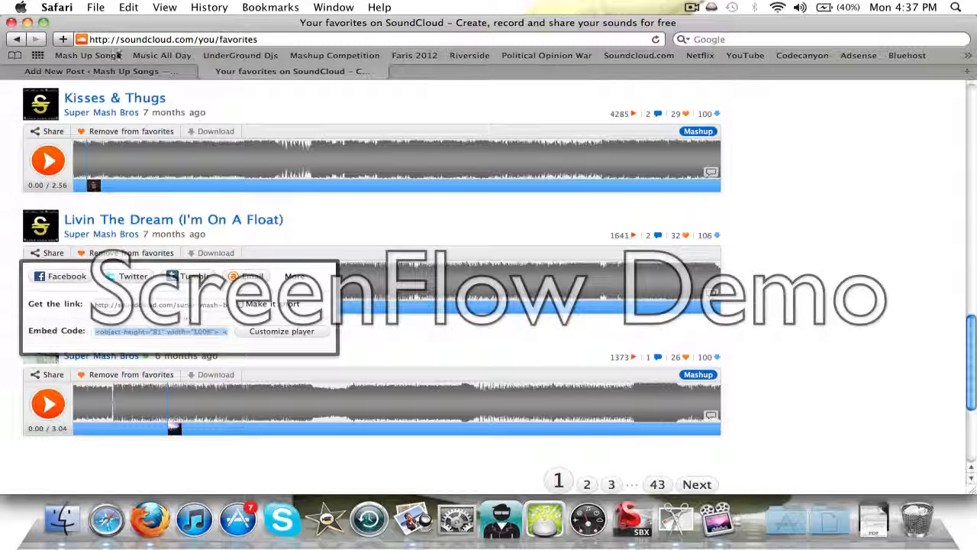
pyautogui.click(91, 71)
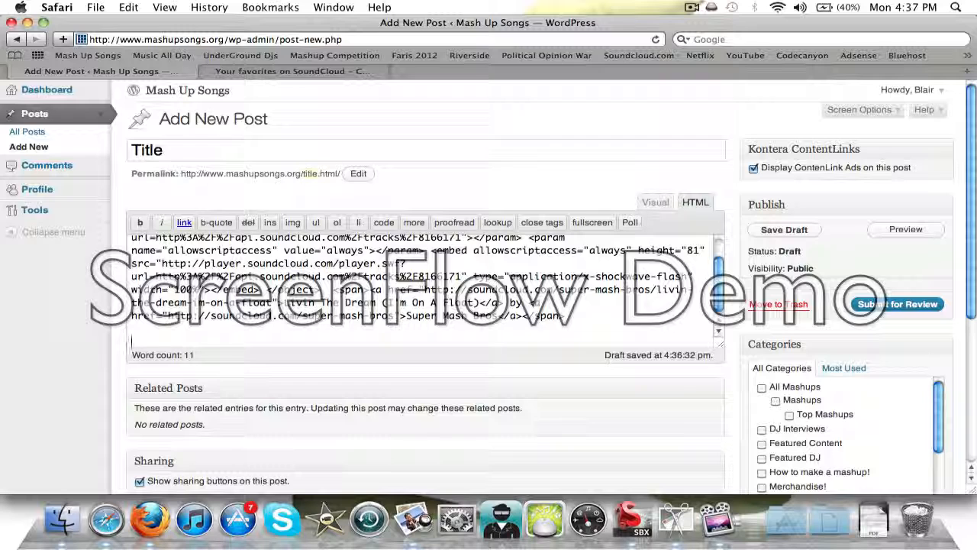
# - Add the review line "this is great do more!" below the pasted embed code
pyautogui.write('this is great do more!')
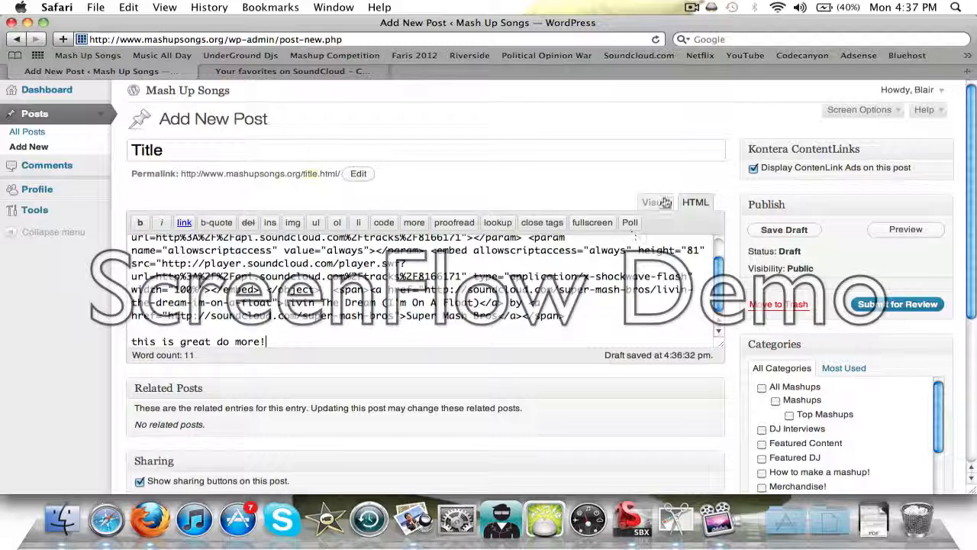
# - View the rendered player in Visual mode and correct the line to "this is great, do more!"
pyautogui.click(655, 202)
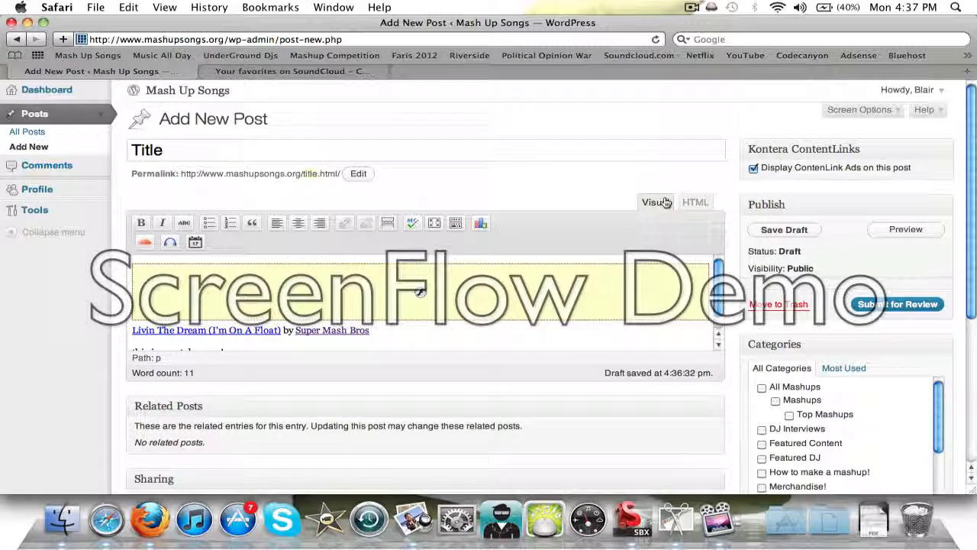
pyautogui.scroll(-3)
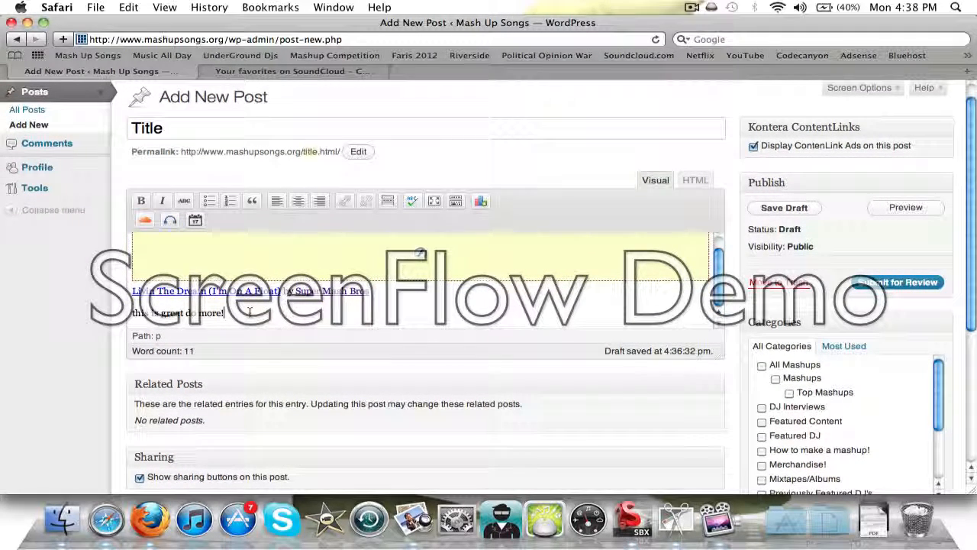
pyautogui.press('Backspace')
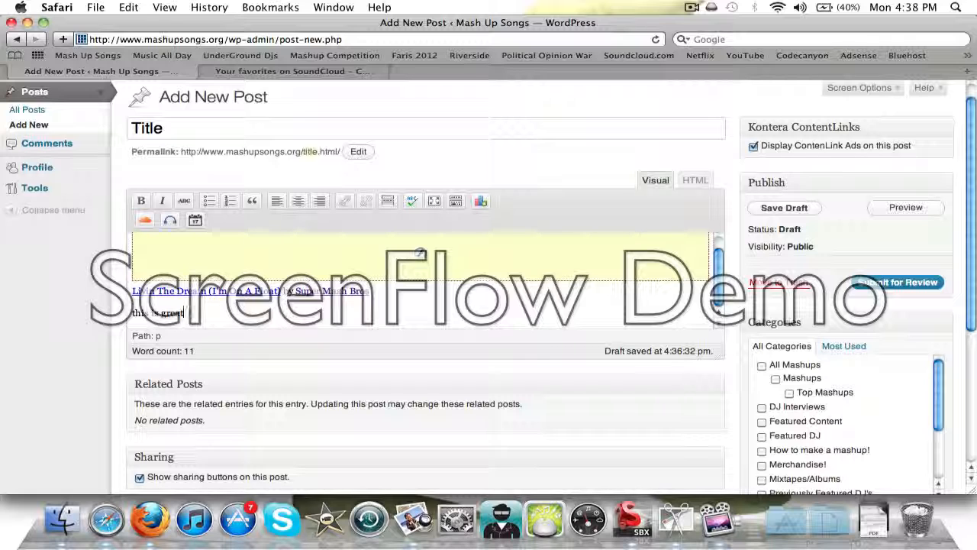
pyautogui.write(', damon')
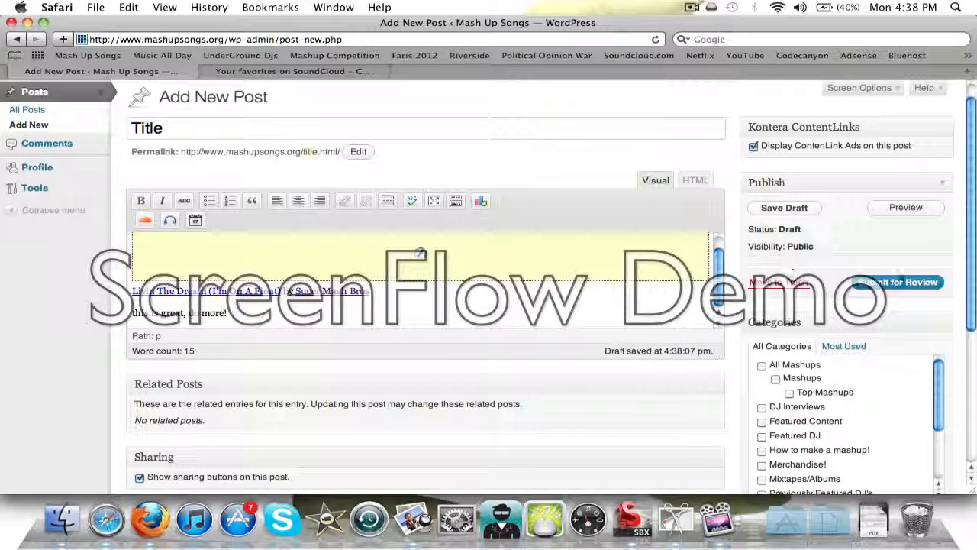
pyautogui.scroll(-3)
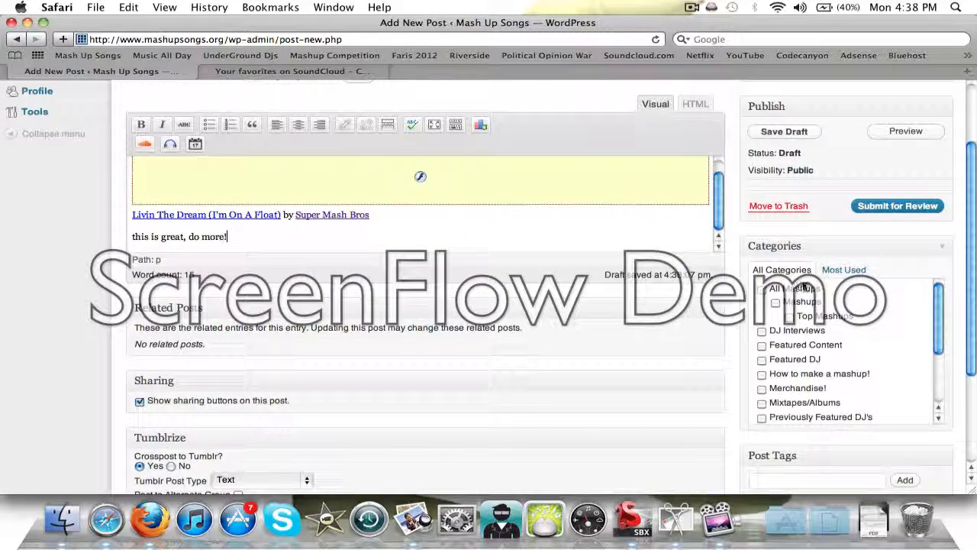
pyautogui.scroll(-3)
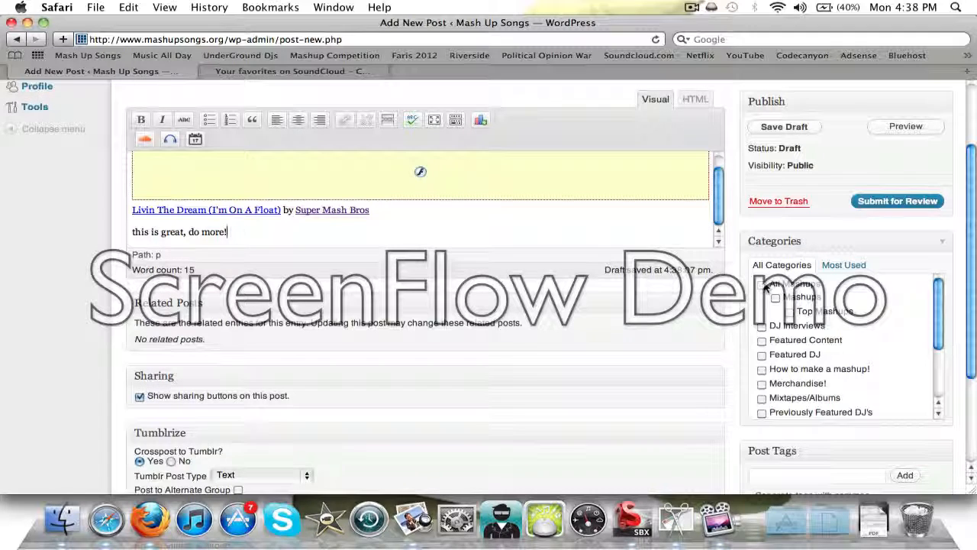
pyautogui.scroll(-3)
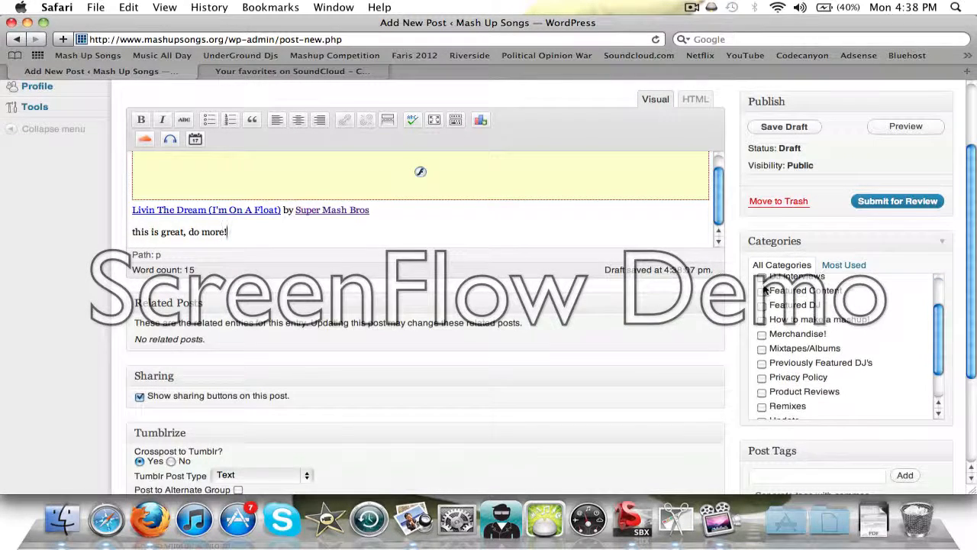
pyautogui.scroll(3)
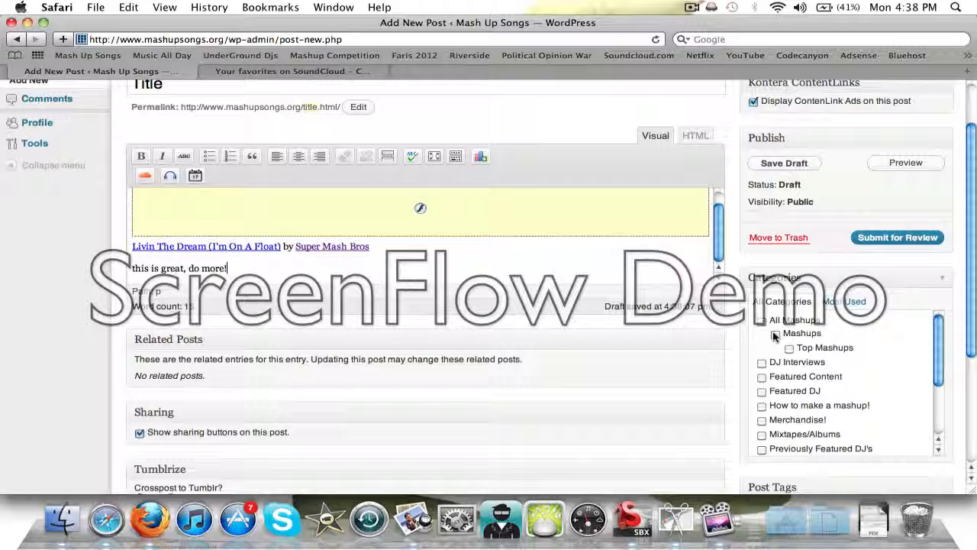
pyautogui.scroll(-3)
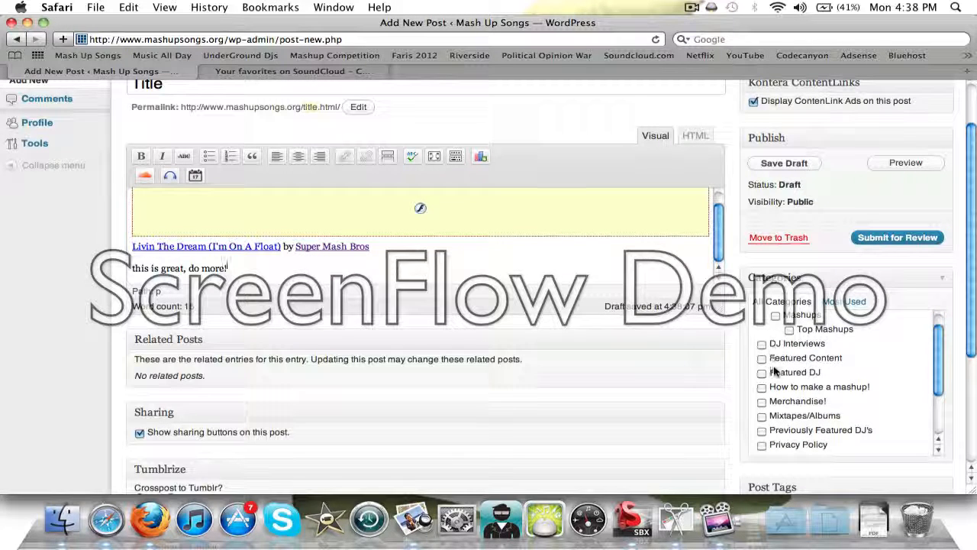
pyautogui.scroll(-3)
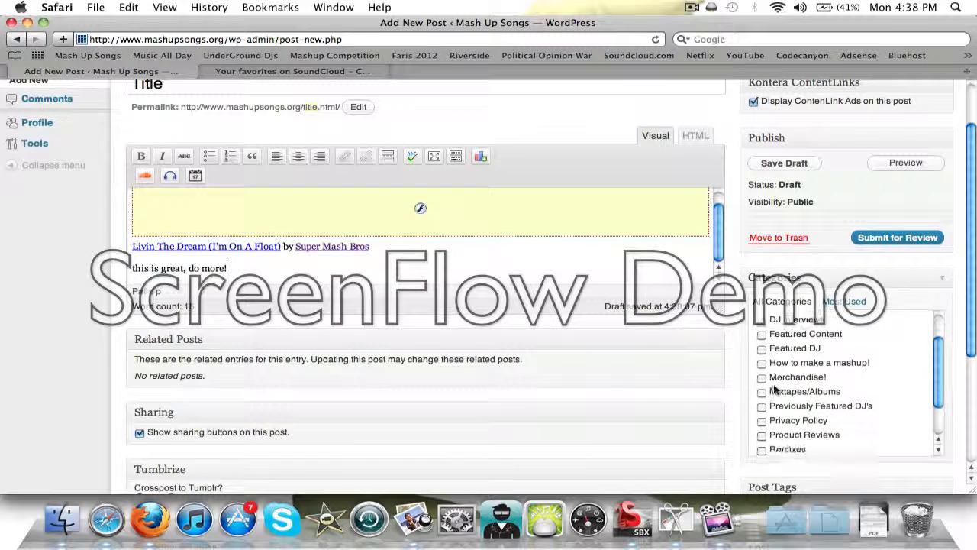
pyautogui.scroll(3)
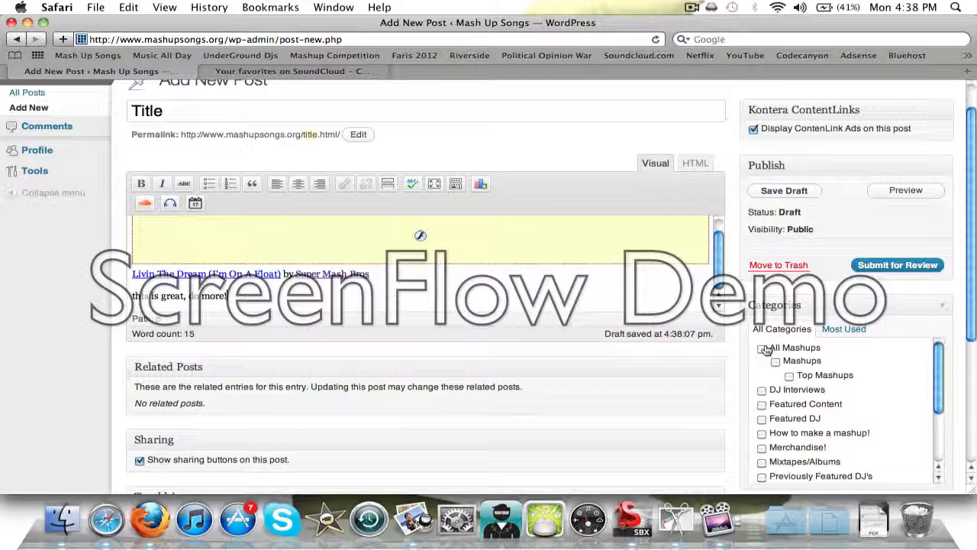
pyautogui.scroll(-3)
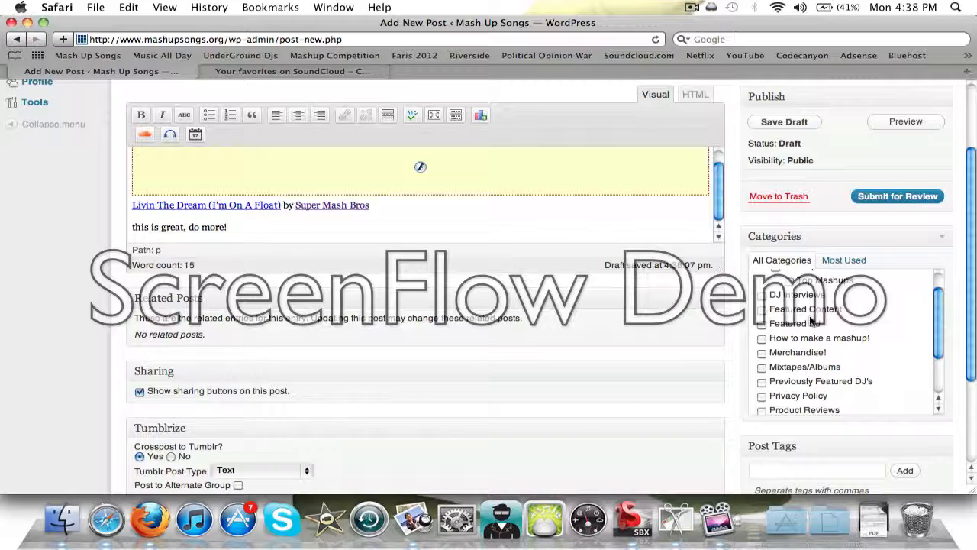
pyautogui.scroll(3)
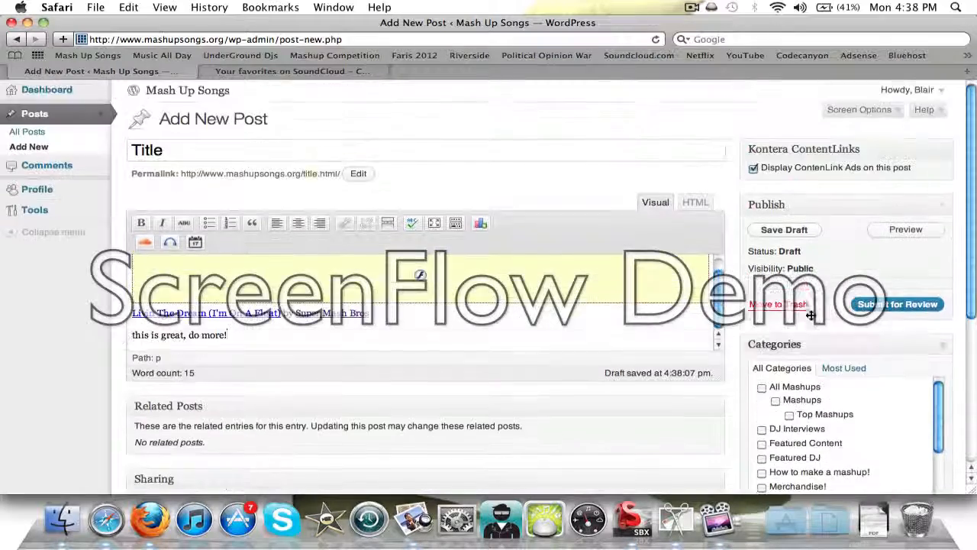
pyautogui.scroll(-3)
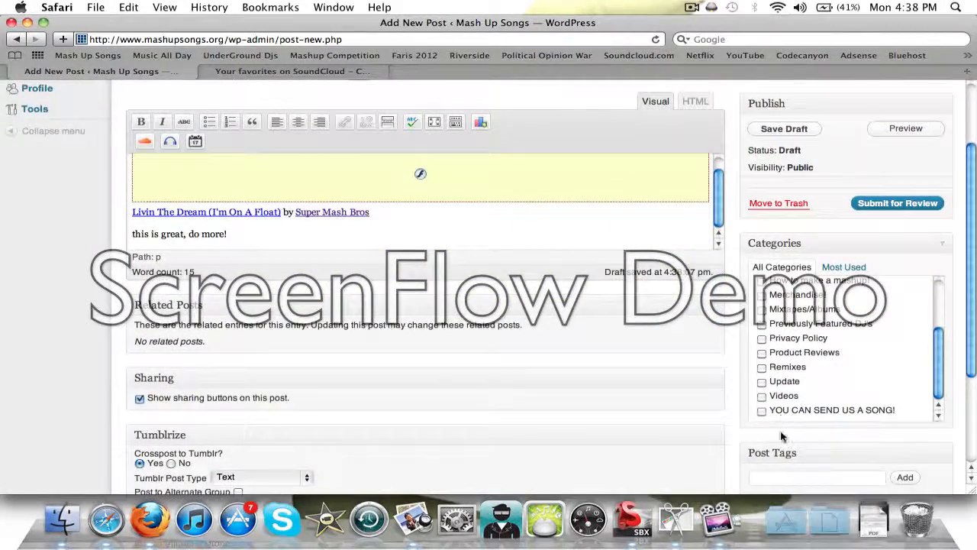
pyautogui.scroll(-3)
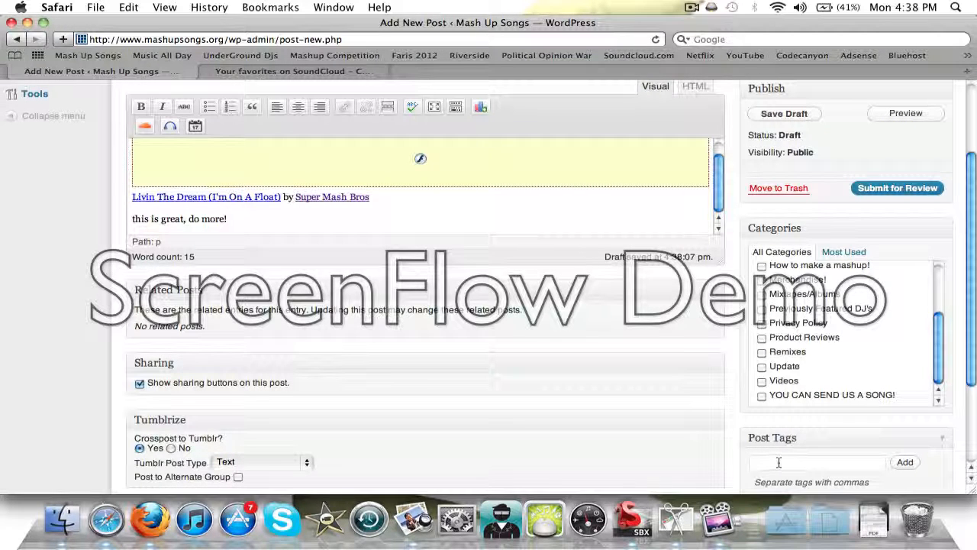
pyautogui.scroll(3)
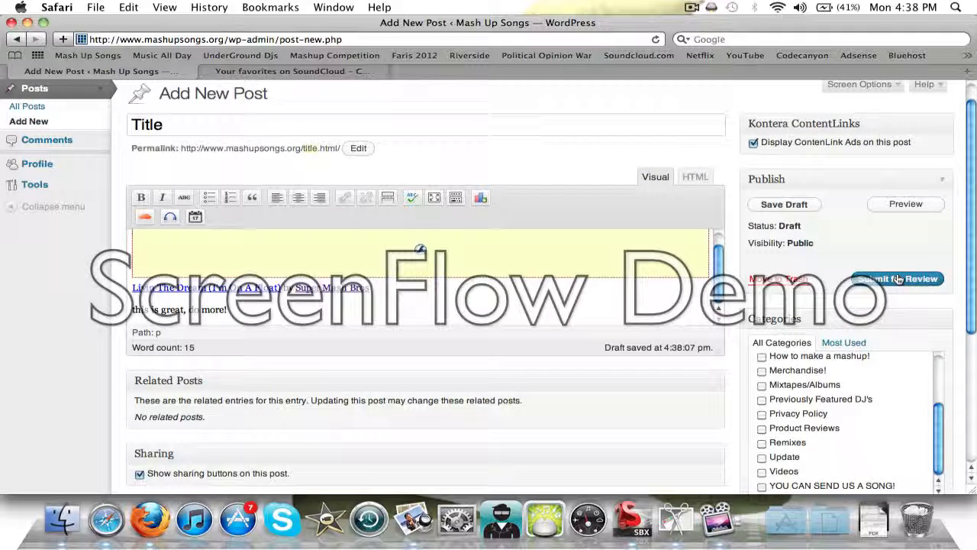
# - Submit the post for review so its status becomes Pending Review
pyautogui.click(896, 278)
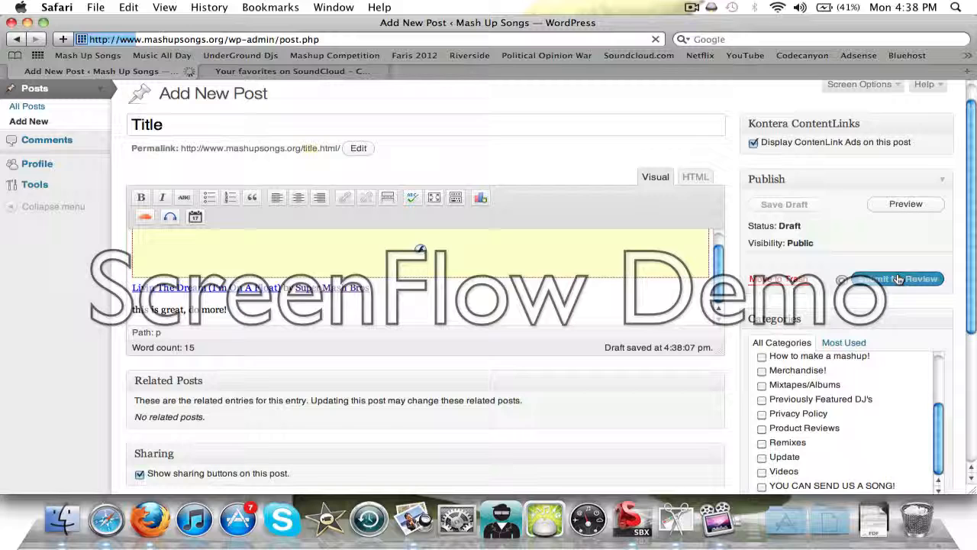
pyautogui.click(891, 278)
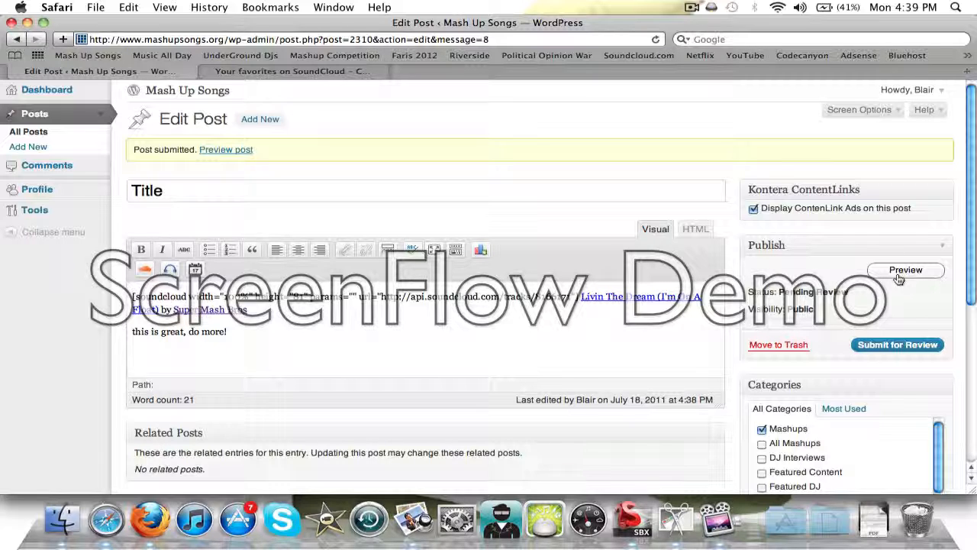
pyautogui.moveTo(453, 188)
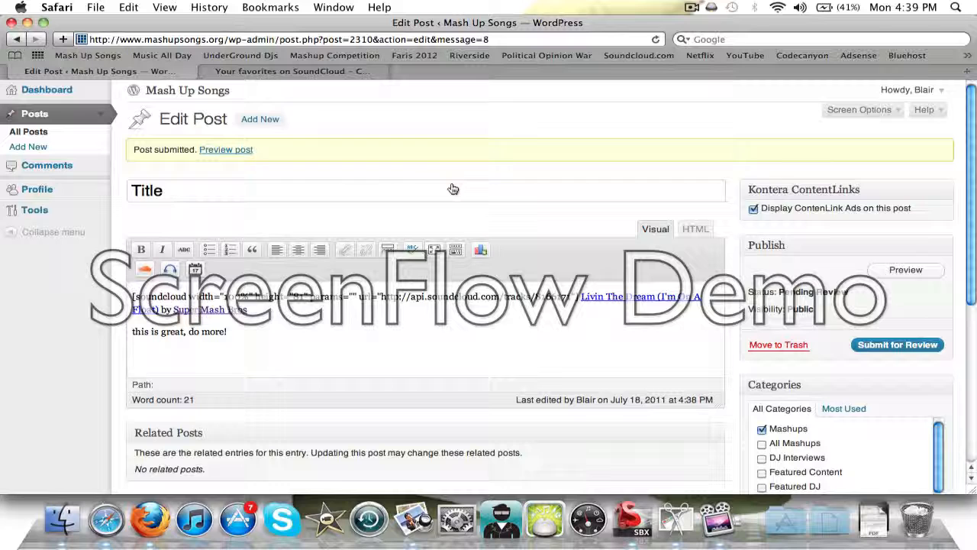
# - Preview the pending Mash Up Songs post and start the embedded SoundCloud mashup playing
pyautogui.click(226, 149)
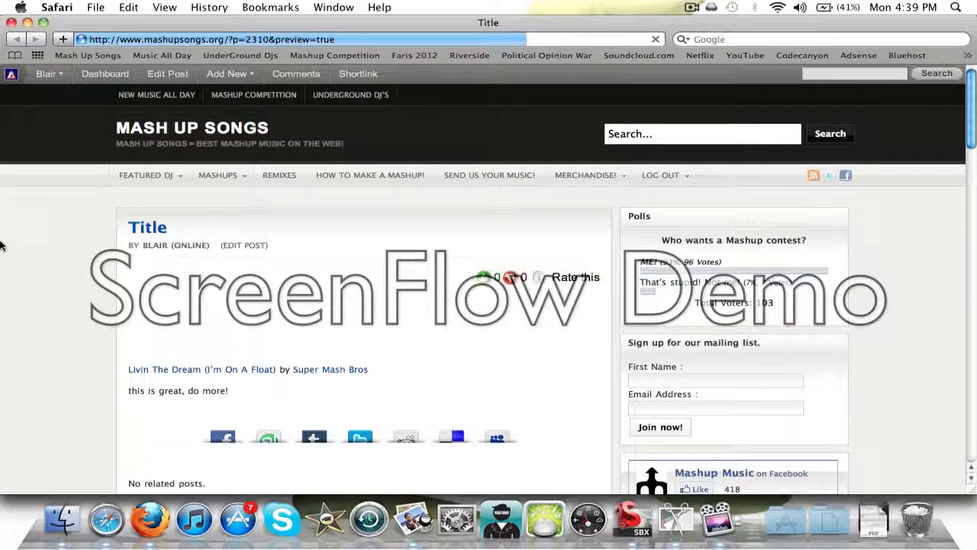
pyautogui.scroll(-3)
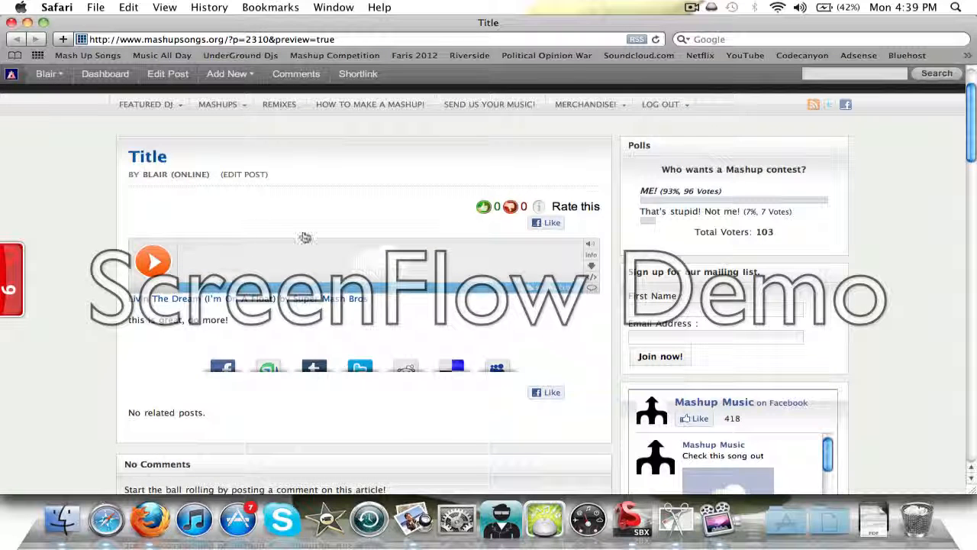
pyautogui.click(226, 74)
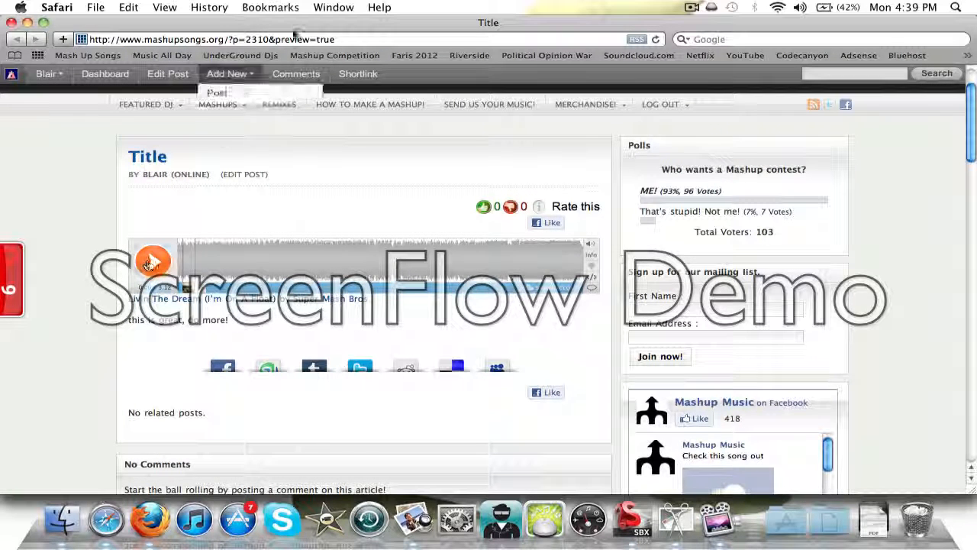